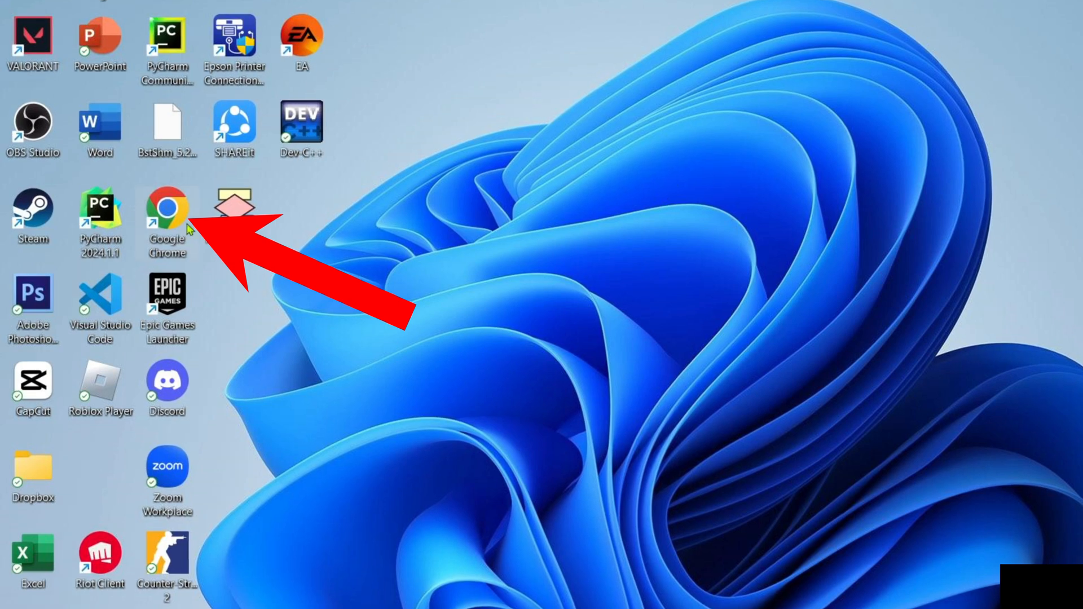
Launch Google Chrome from its desktop shortcut
double_click(166, 207)
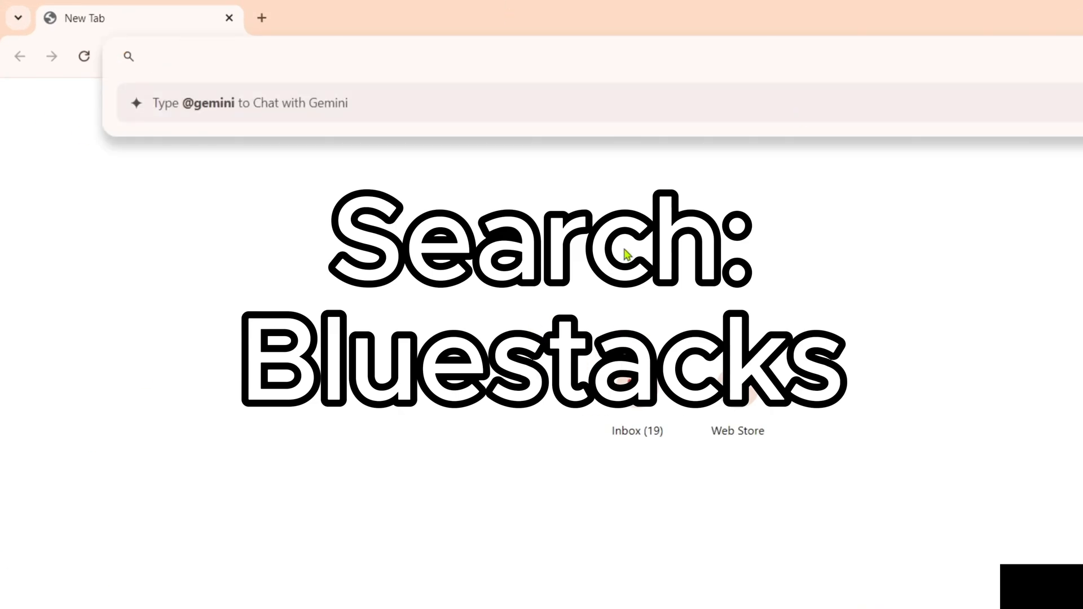
Search 'bluestacks' and go to the official bluestacks.com result
type("bluestacks")
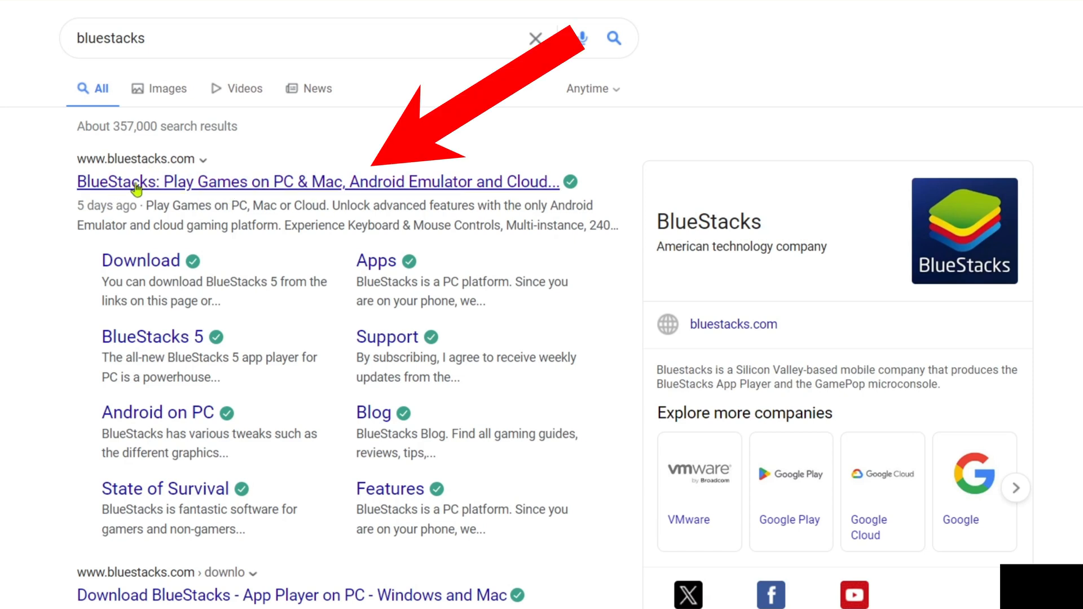
mouse_move(238, 185)
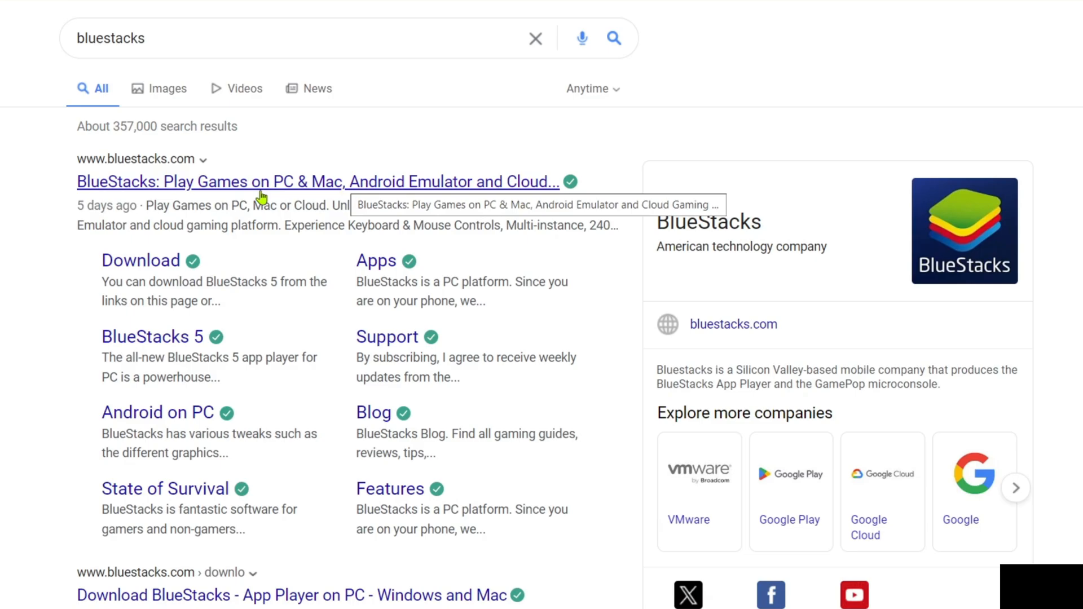
left_click(318, 182)
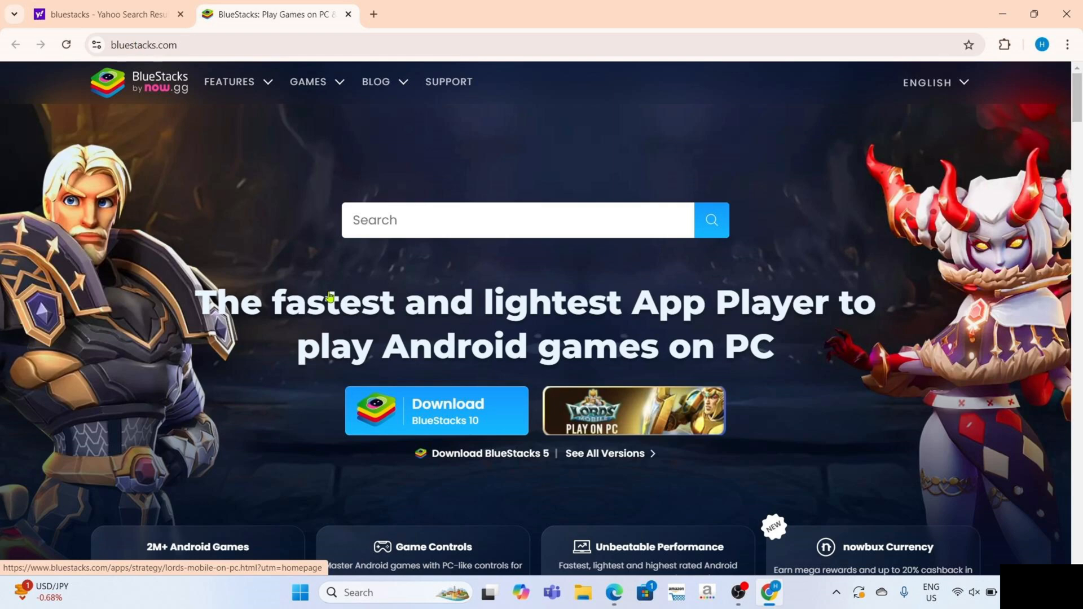
mouse_move(406, 248)
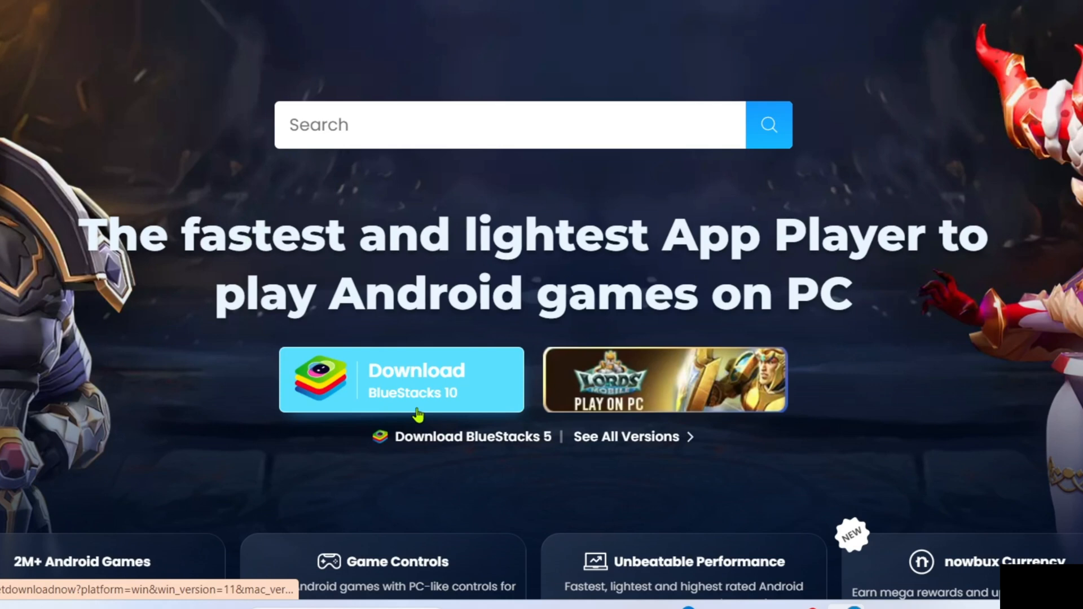
Download the BlueStacks 10 installer and run it from Chrome's downloads panel
left_click(400, 381)
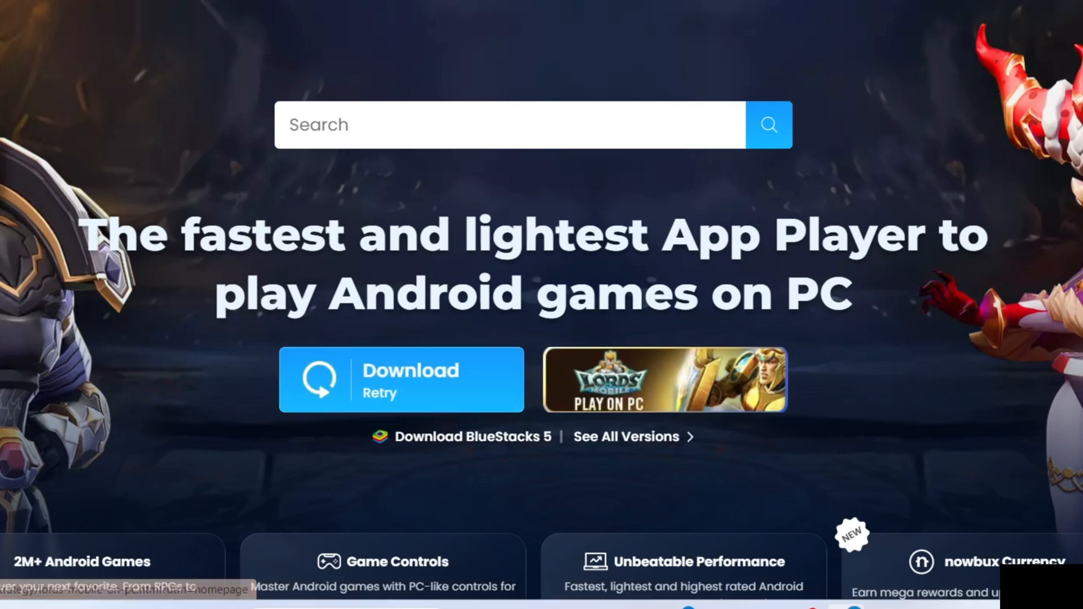
left_click(1017, 44)
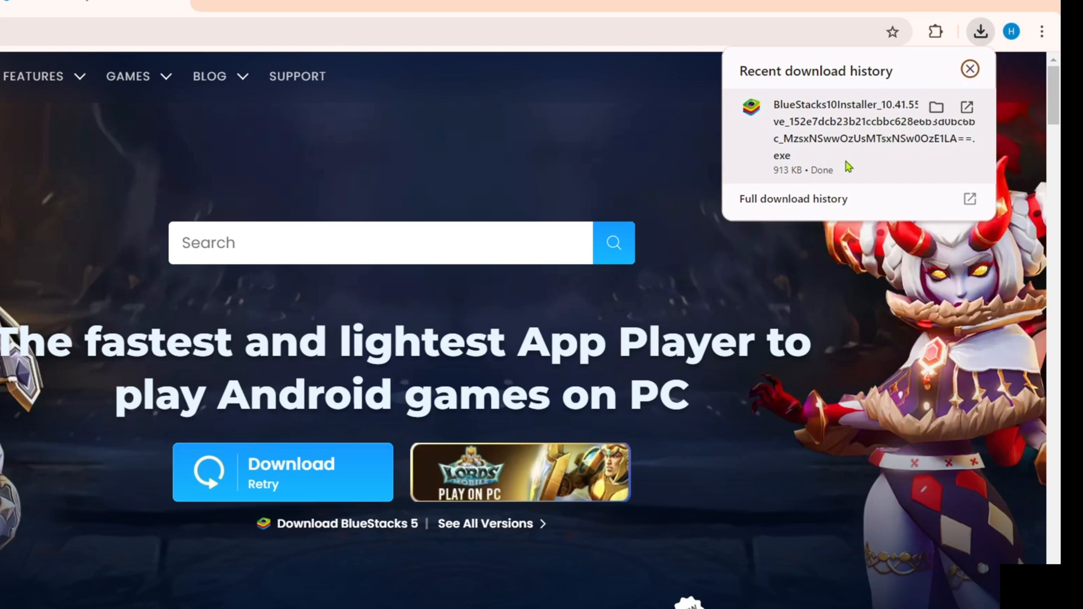
left_click(969, 69)
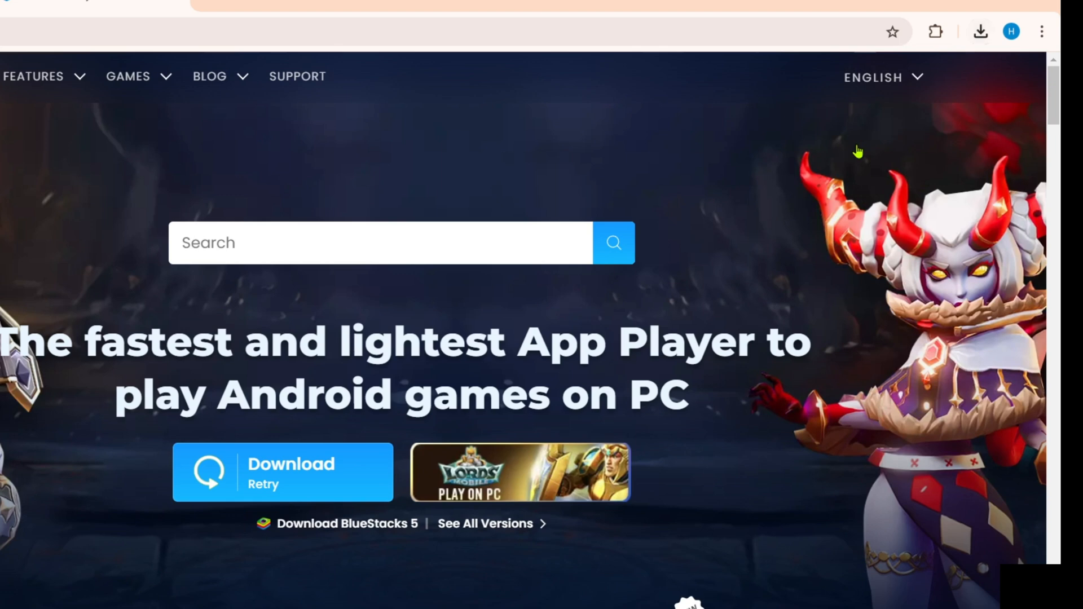
left_click(282, 473)
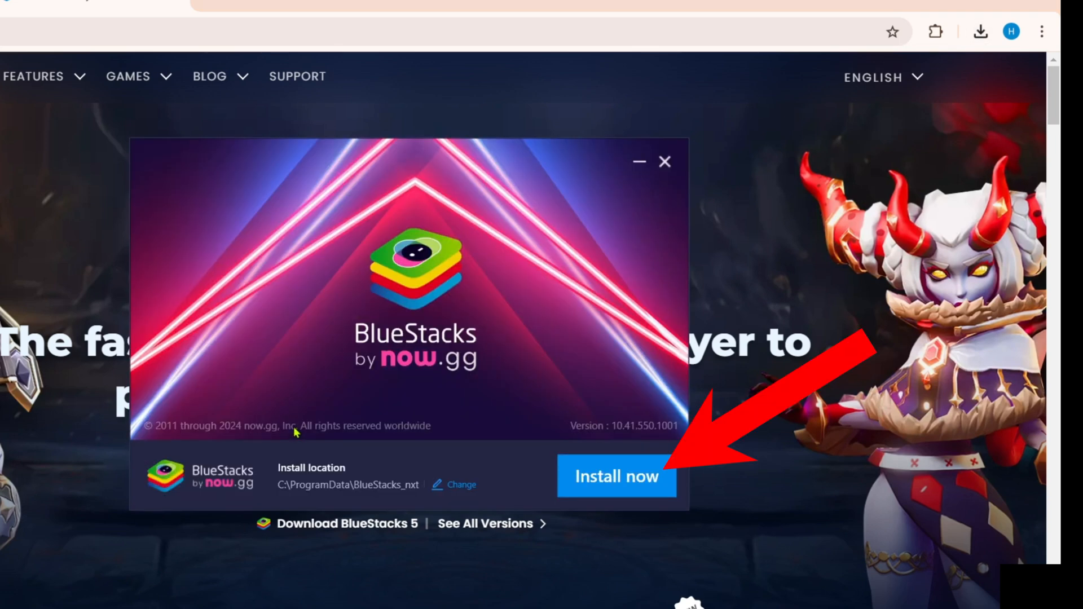
Install BlueStacks in the default location, agreeing to the Terms of Use
left_click(615, 476)
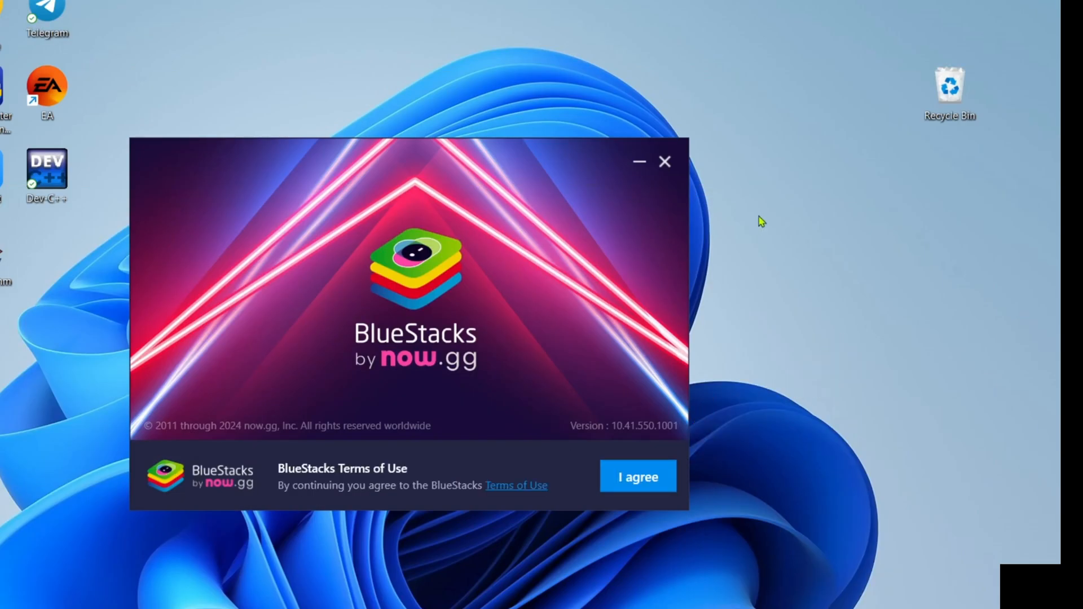
left_click(637, 476)
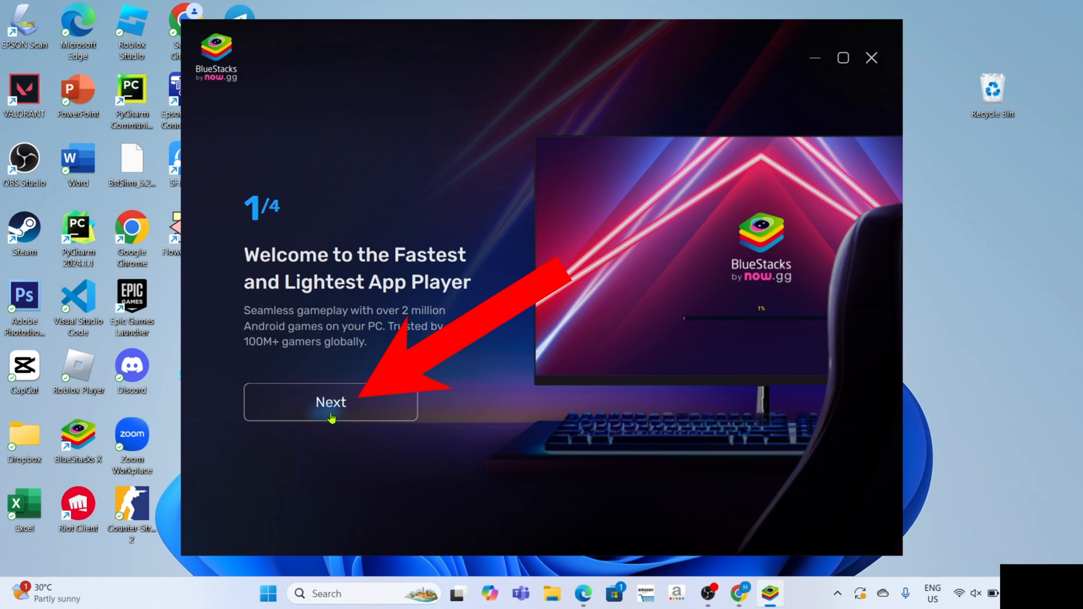
Skip the 1/4 welcome screen to reach the store's Discover page
left_click(330, 402)
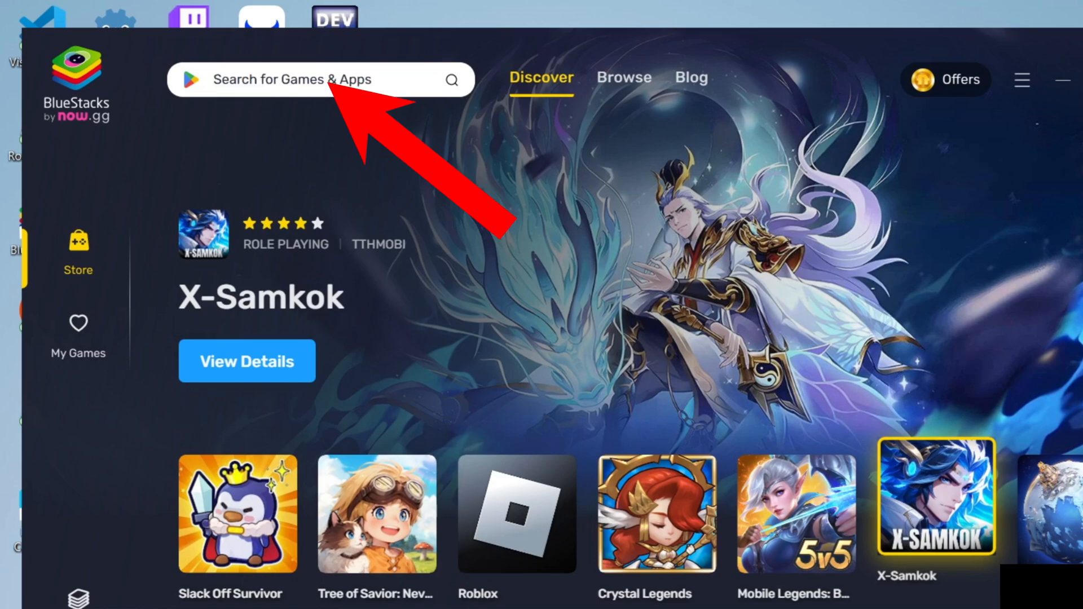
Search 'block blast', select Block Blast! and choose Install from Google Play
type("block blast")
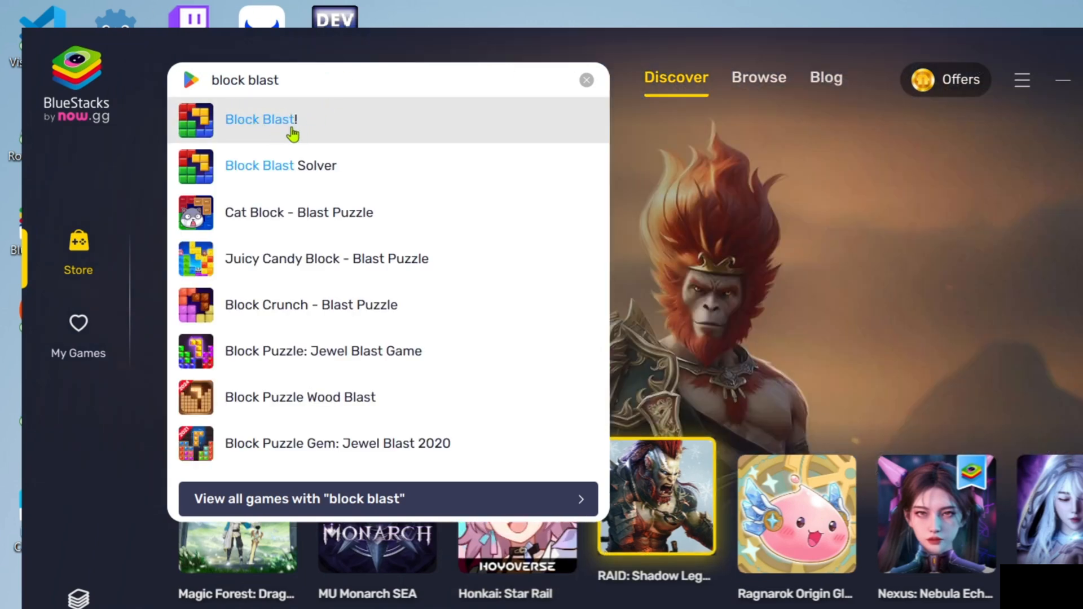
left_click(261, 119)
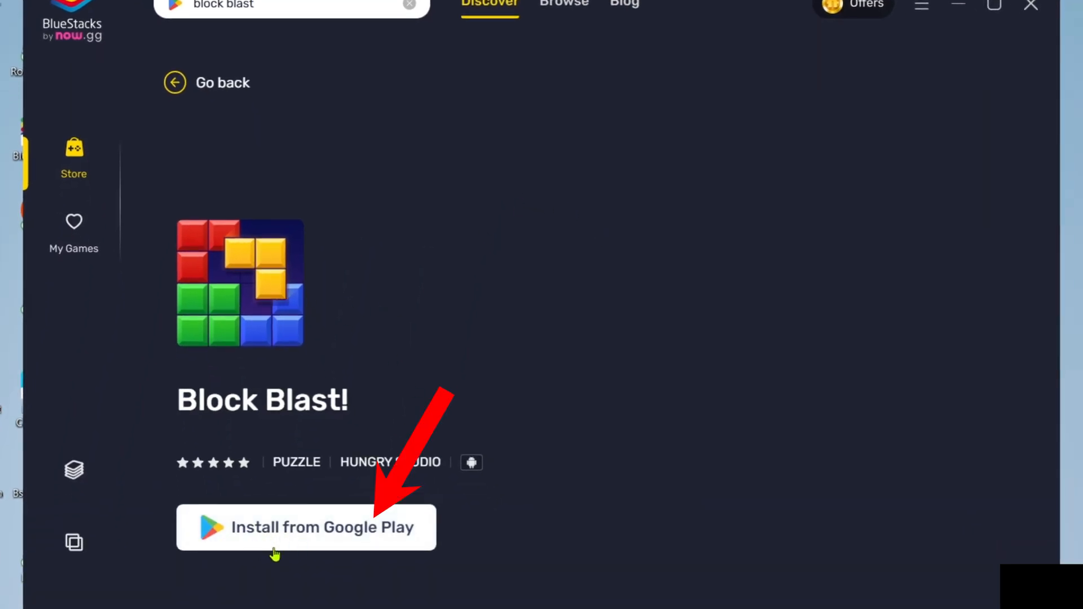
left_click(306, 526)
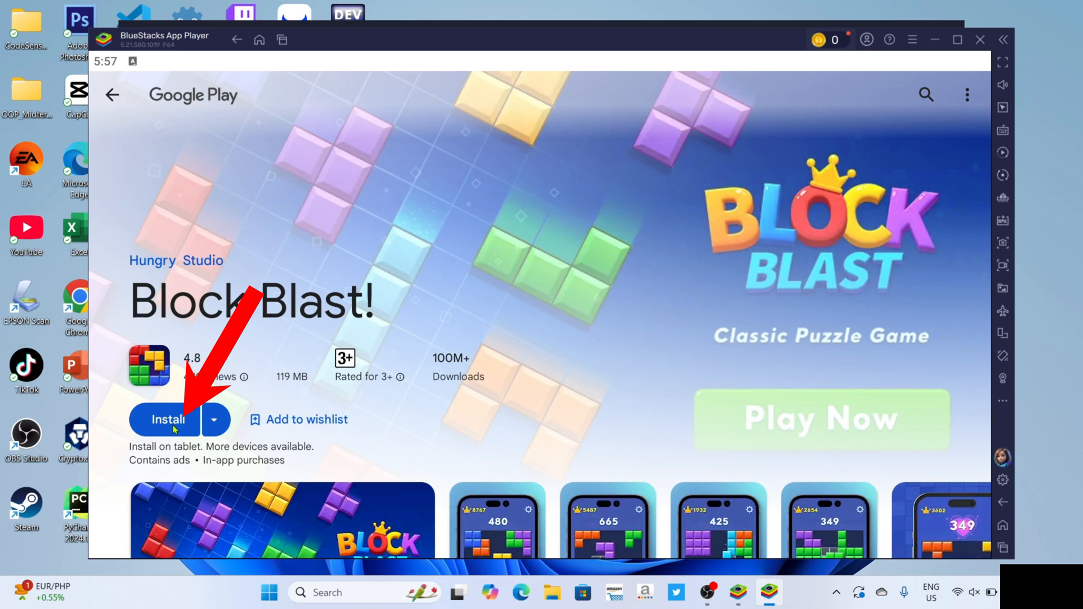
Install Block Blast! from Google Play, then minimize BlueStacks to reveal its desktop shortcut
left_click(167, 420)
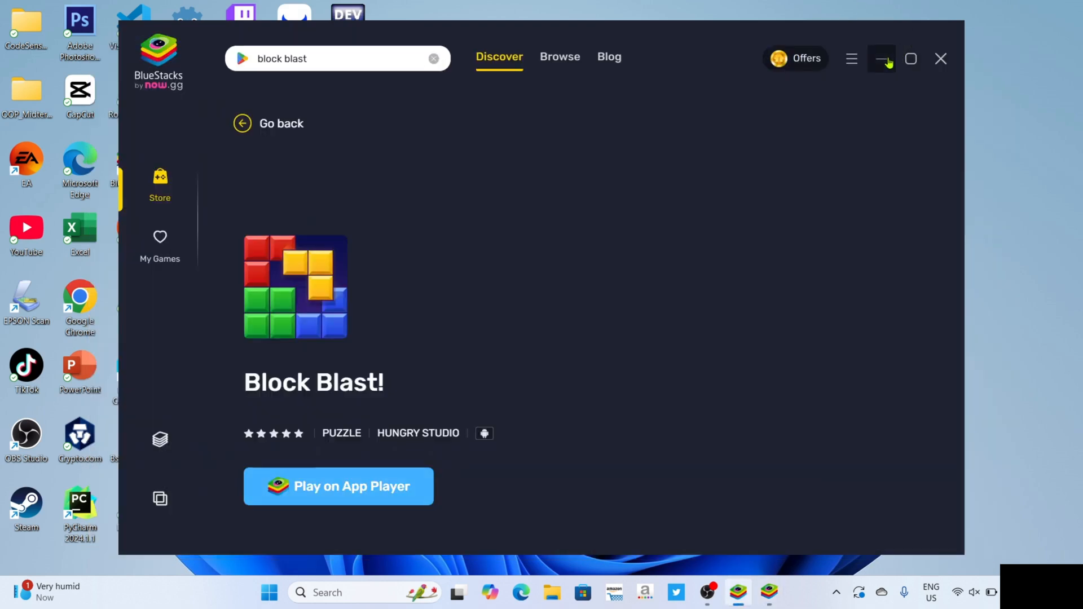
left_click(882, 59)
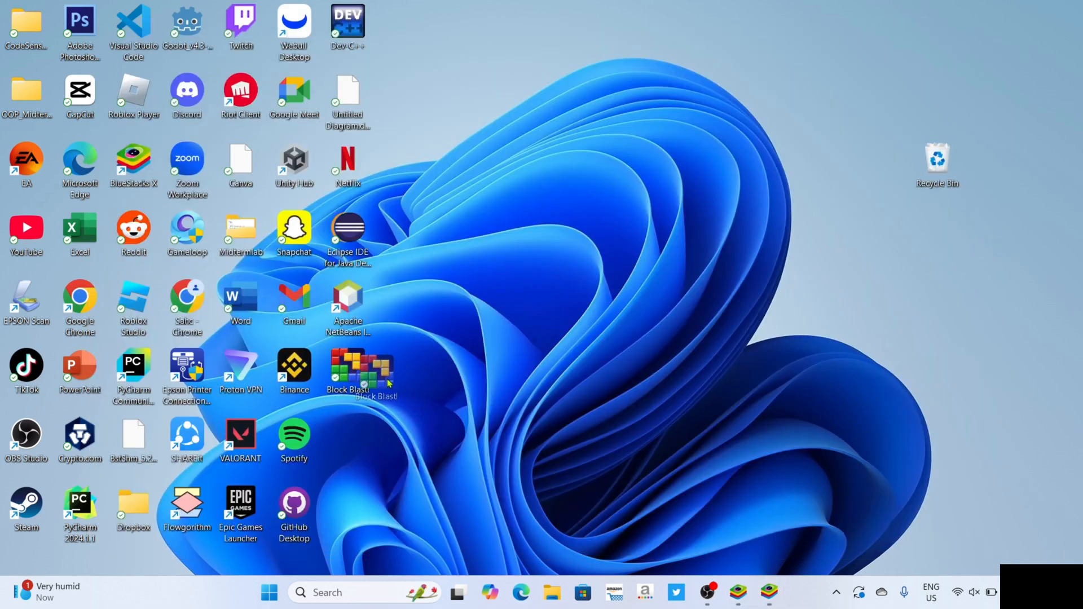